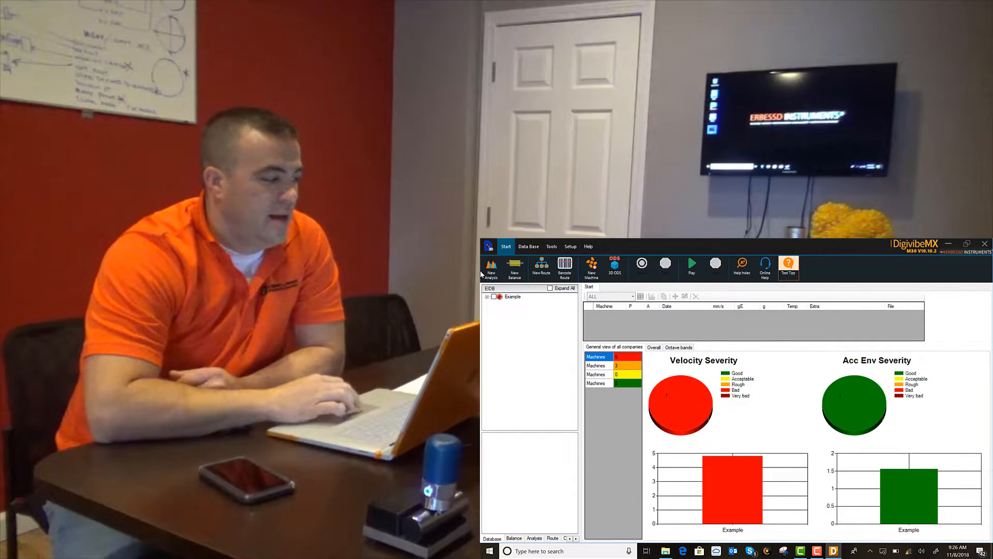
Start a new analysis, pair the Wiser 3X sensor and confirm the pairing message.
left_click(491, 267)
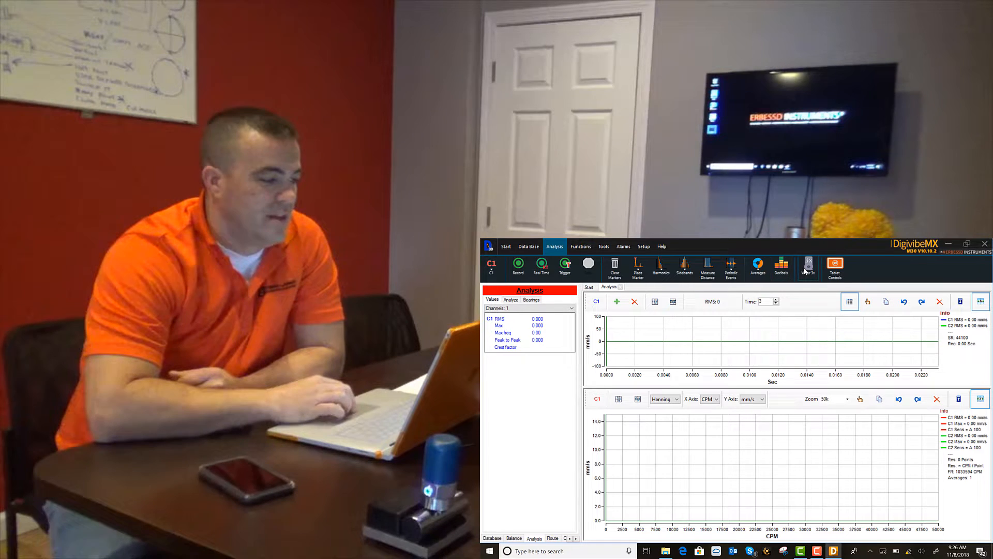
left_click(808, 266)
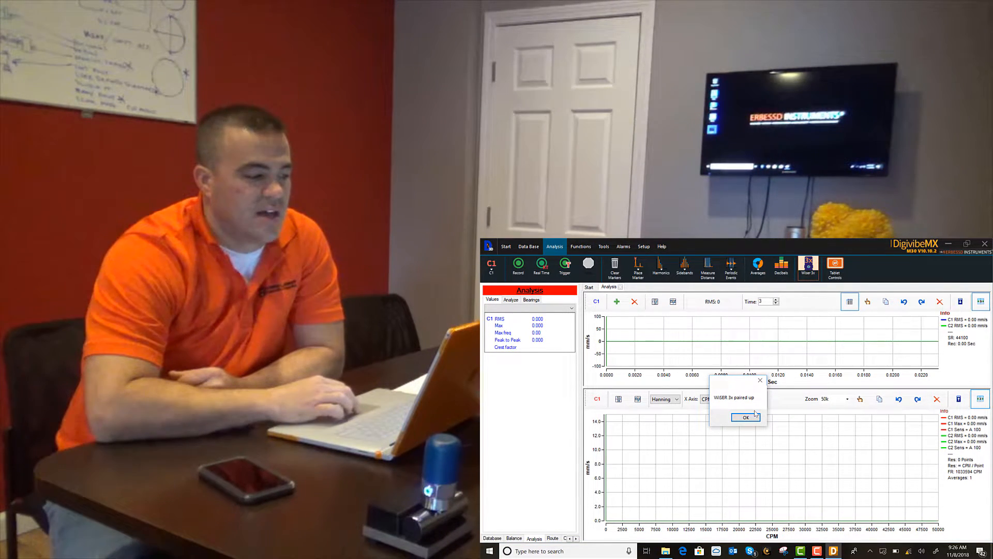
left_click(746, 417)
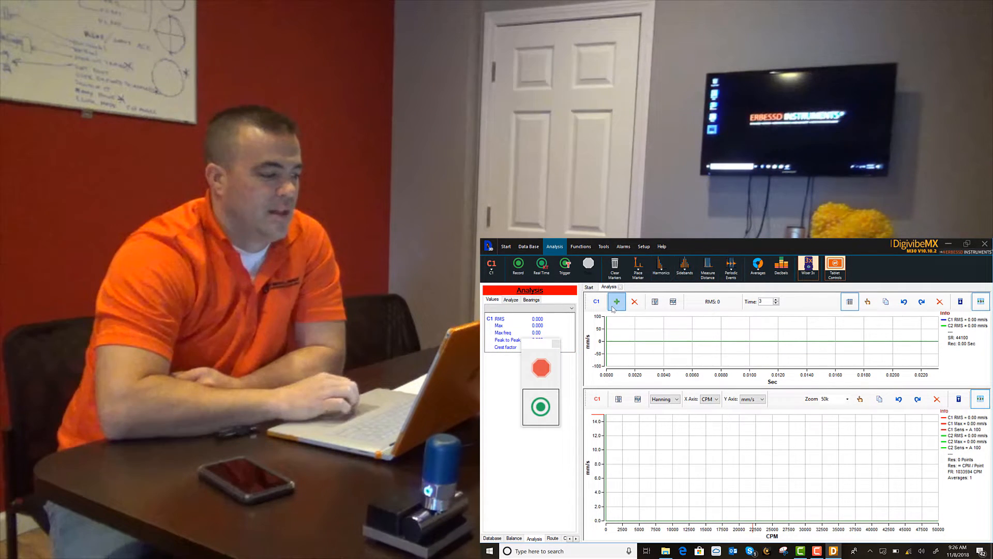
Add channels C2 and C3, then start recording live tri-axial vibration data.
left_click(615, 301)
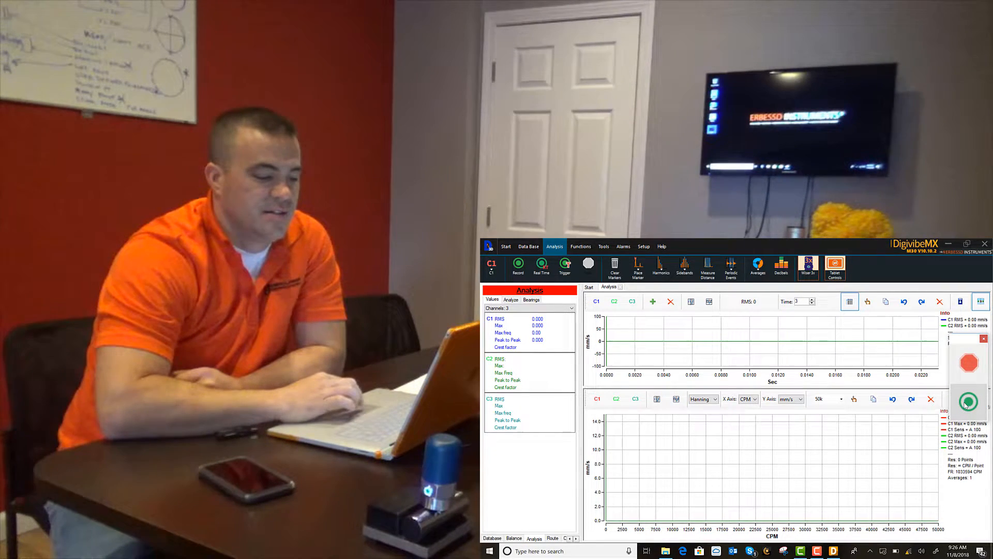
left_click(517, 264)
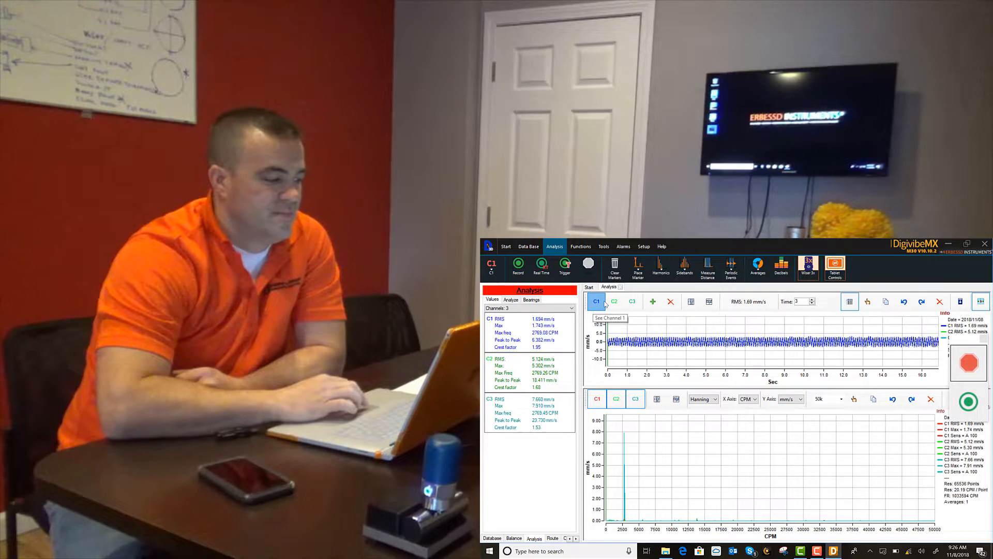
View channels C1 and C2 individually, then overlay all three waveforms in the time chart.
left_click(614, 301)
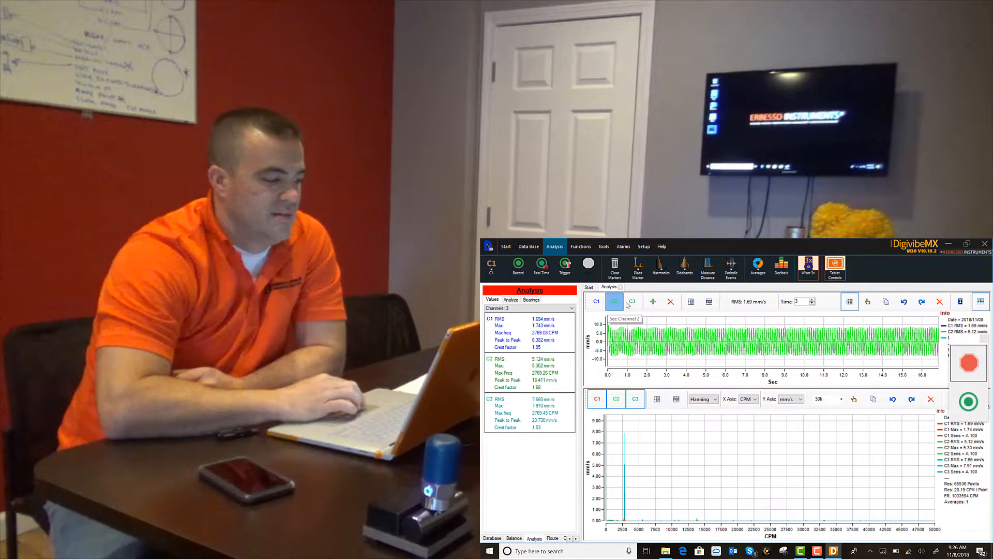
left_click(614, 302)
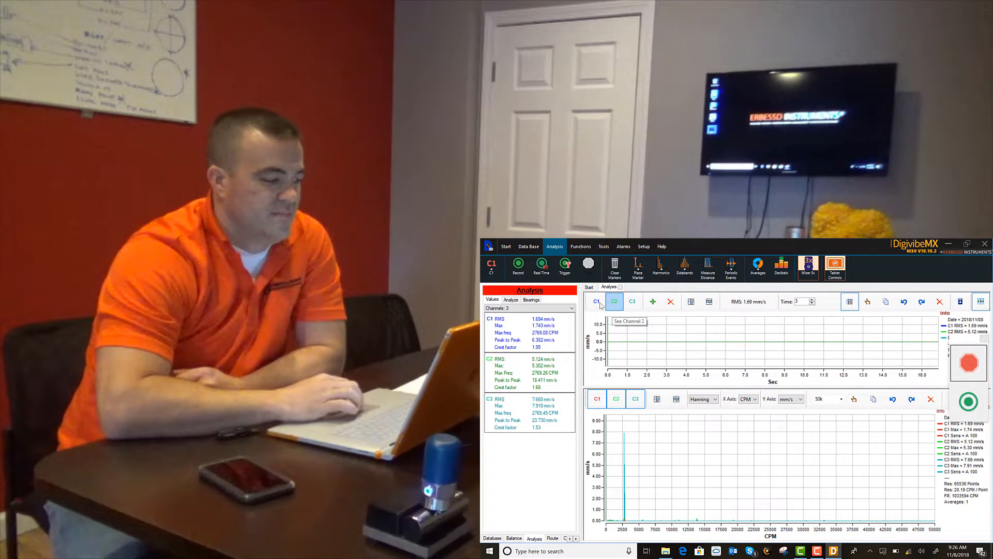
left_click(614, 301)
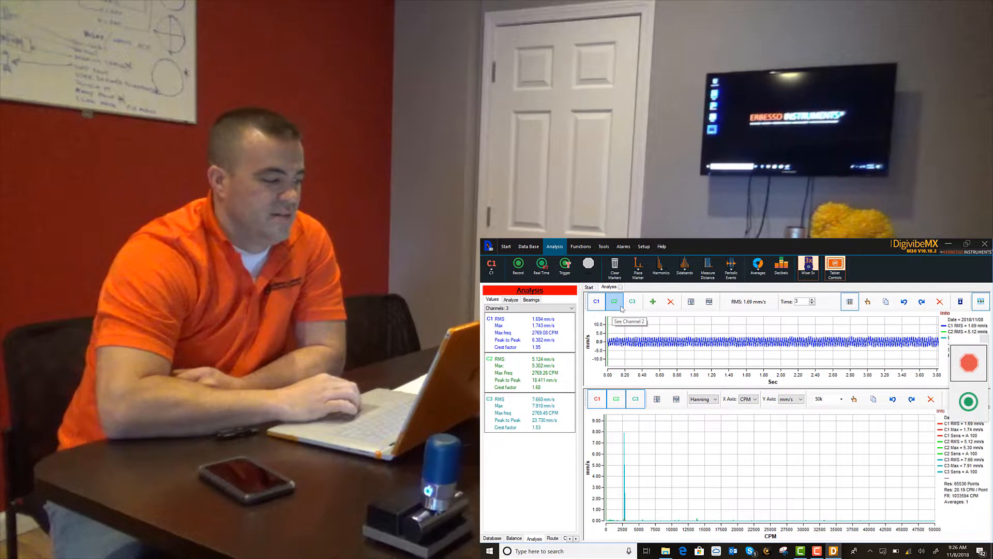
left_click(615, 301)
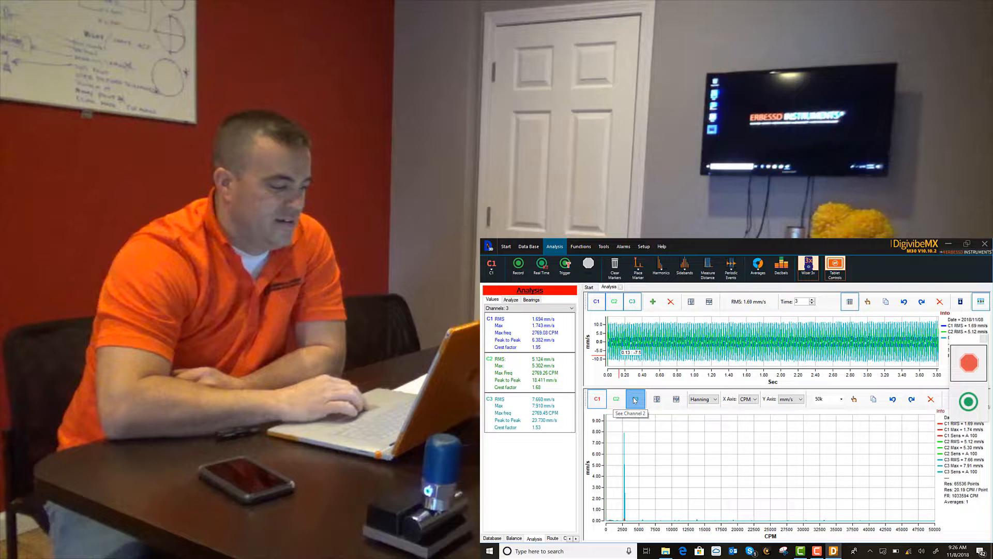
Toggle channel C3 off and back on in the spectrum chart.
left_click(596, 399)
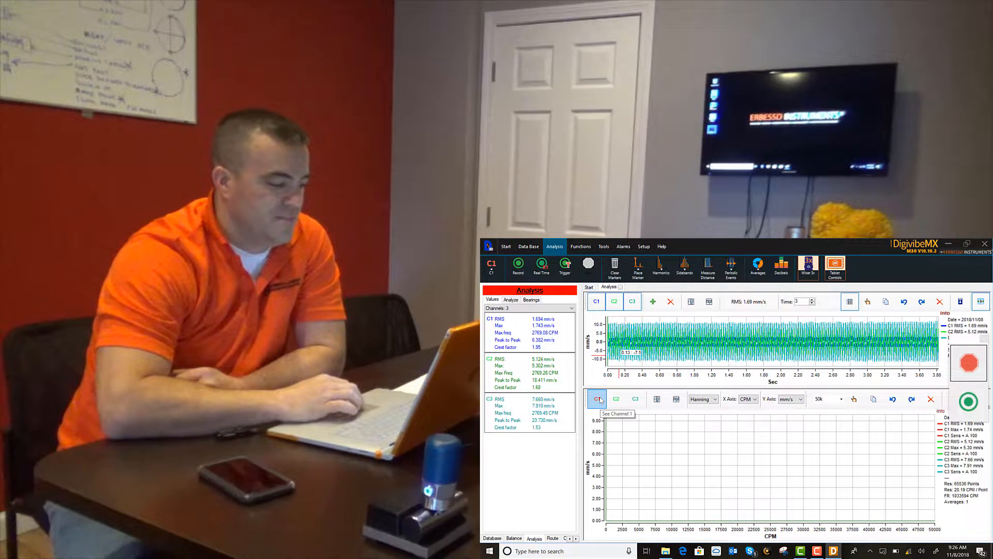
left_click(635, 399)
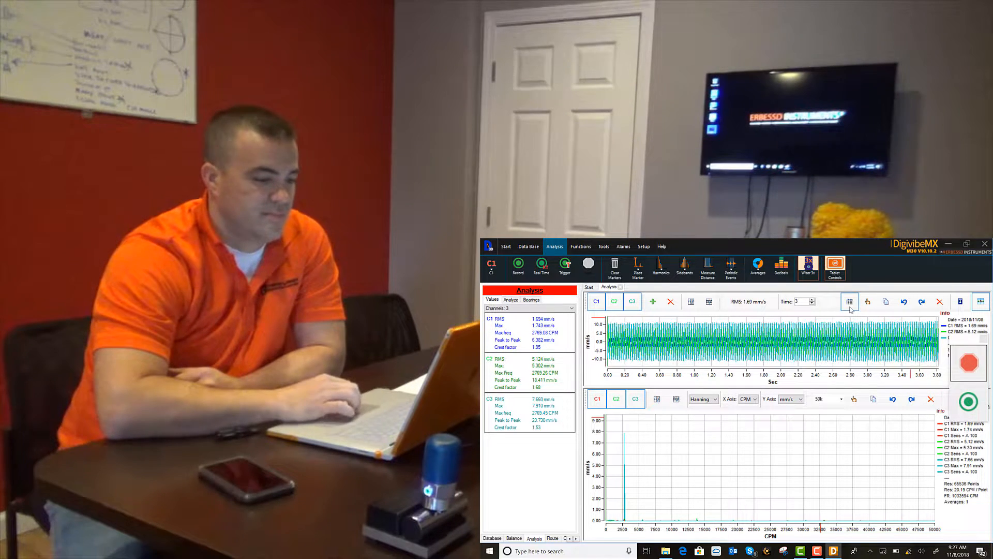
mouse_move(671, 302)
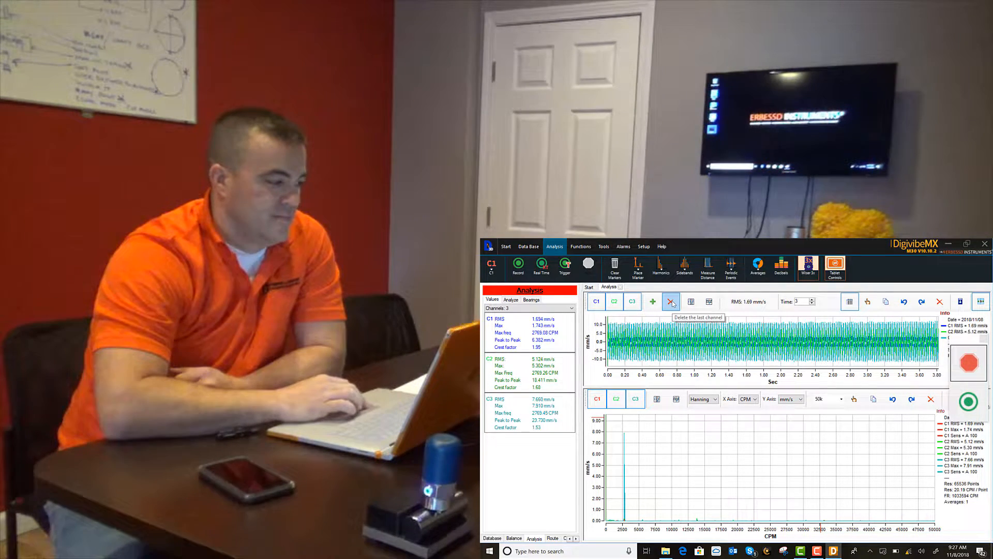
left_click(671, 301)
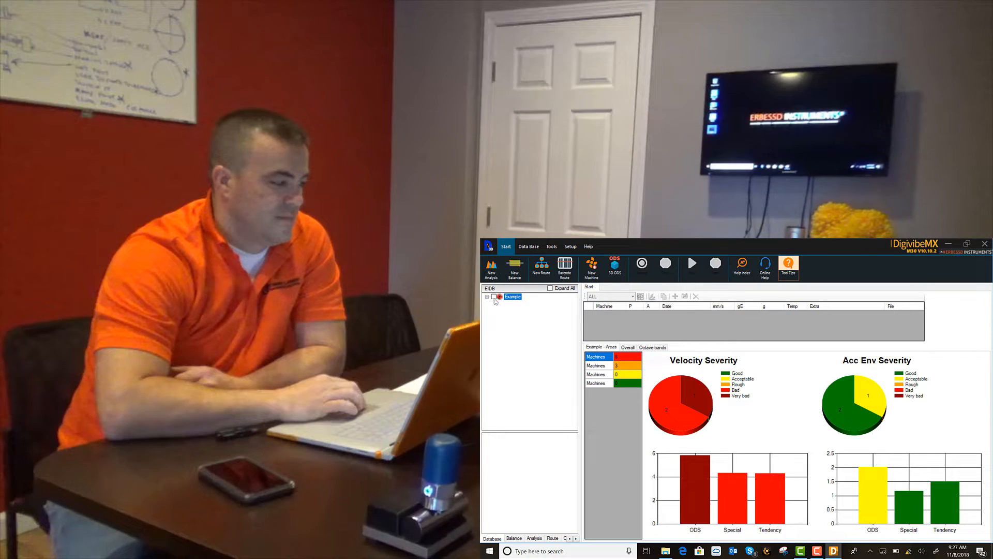
left_click(487, 296)
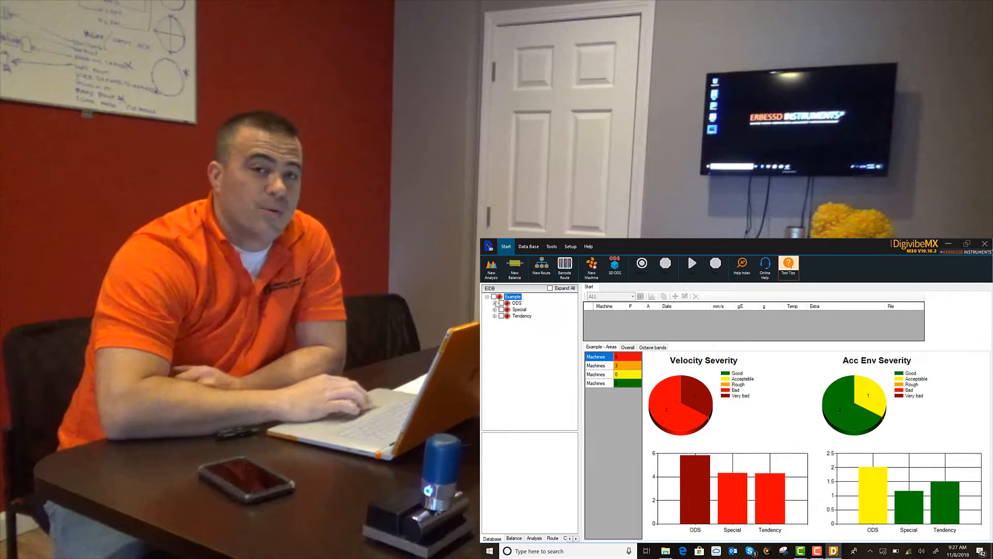
left_click(495, 303)
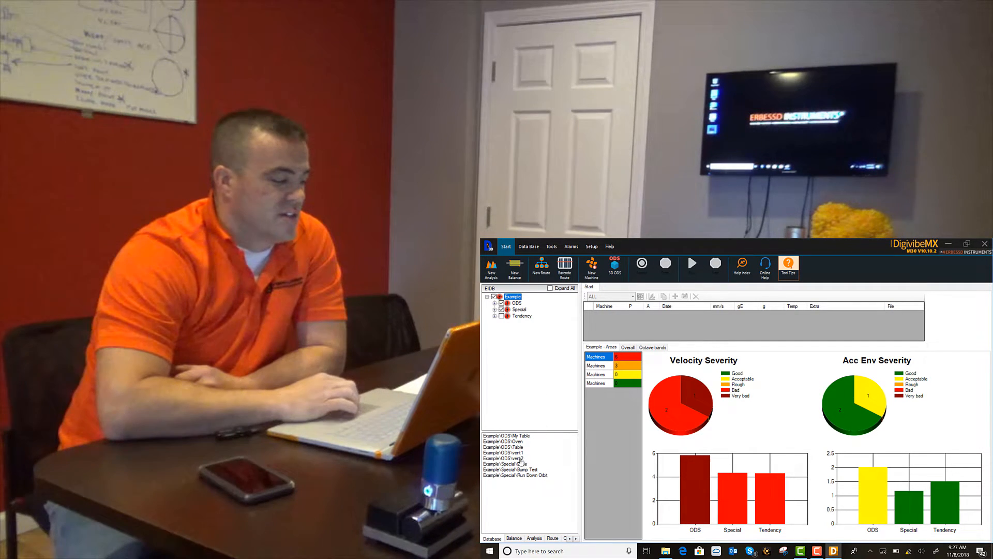
left_click(503, 454)
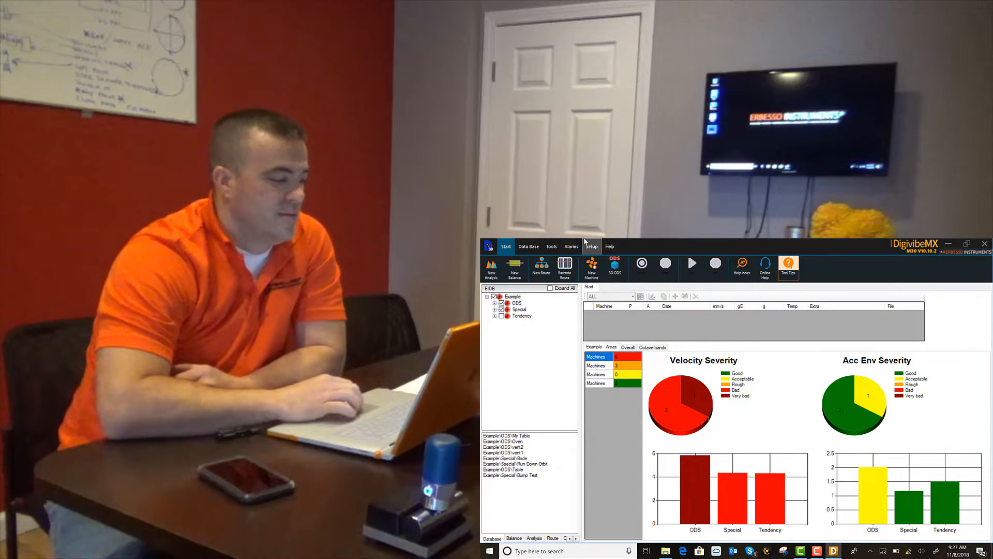
left_click(542, 268)
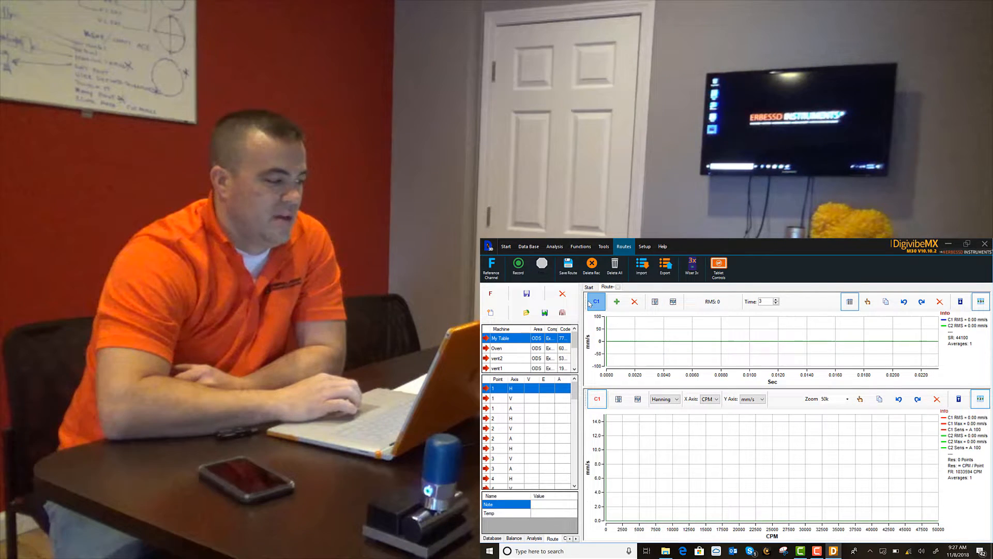
Pair the Wiser 3x sensor from the Routes ribbon and confirm the 'WISER 3x paired up' message.
left_click(616, 302)
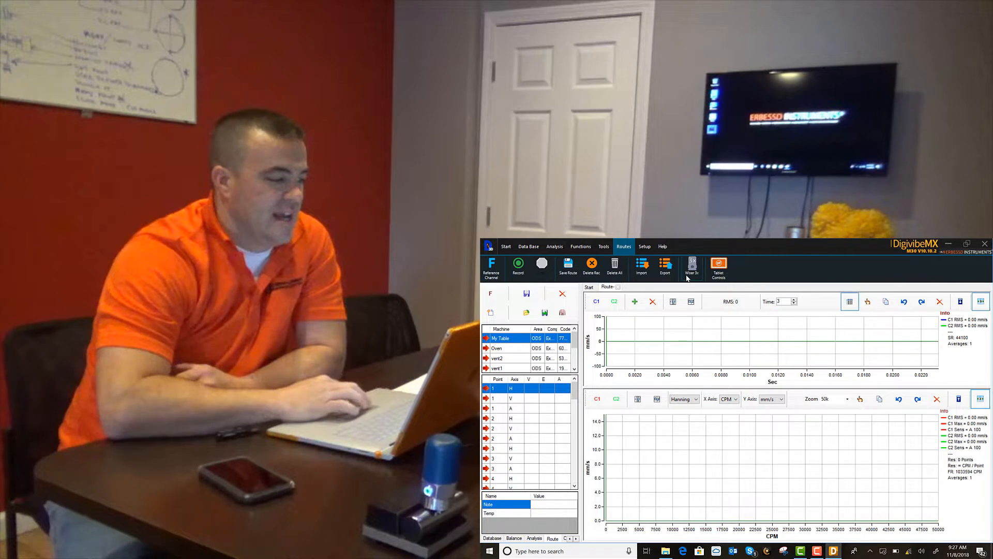
left_click(691, 265)
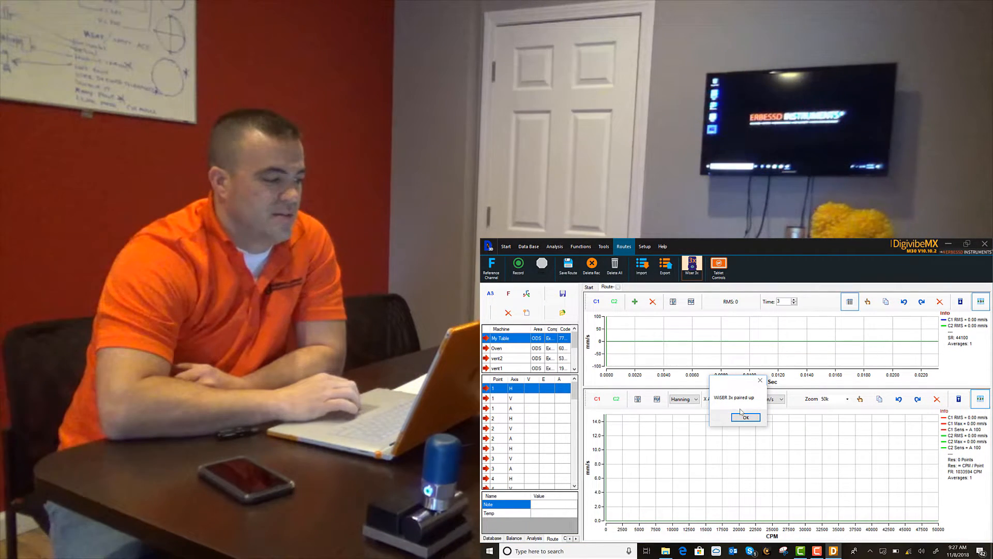
left_click(745, 418)
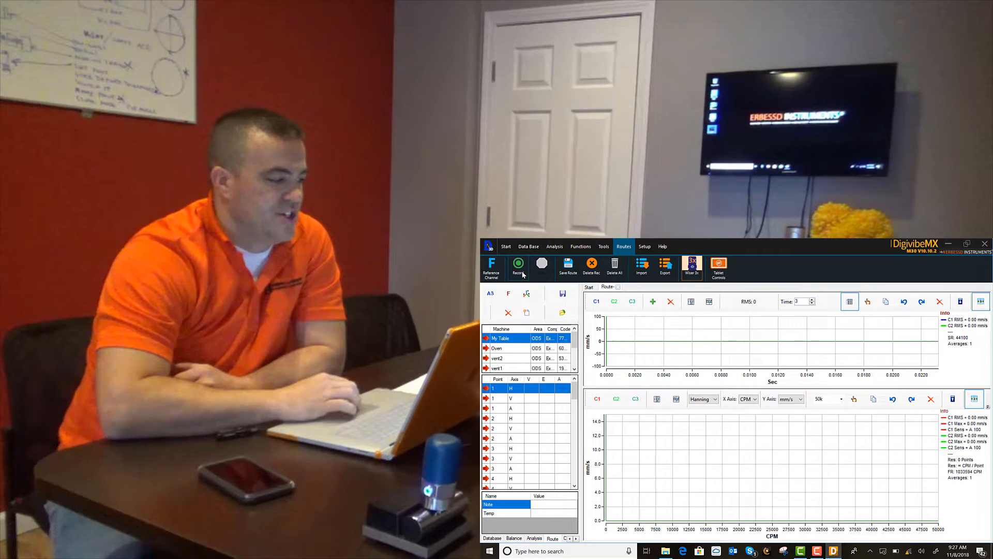
Record live vibration and save the horizontal reading for route point 1 H.
left_click(517, 263)
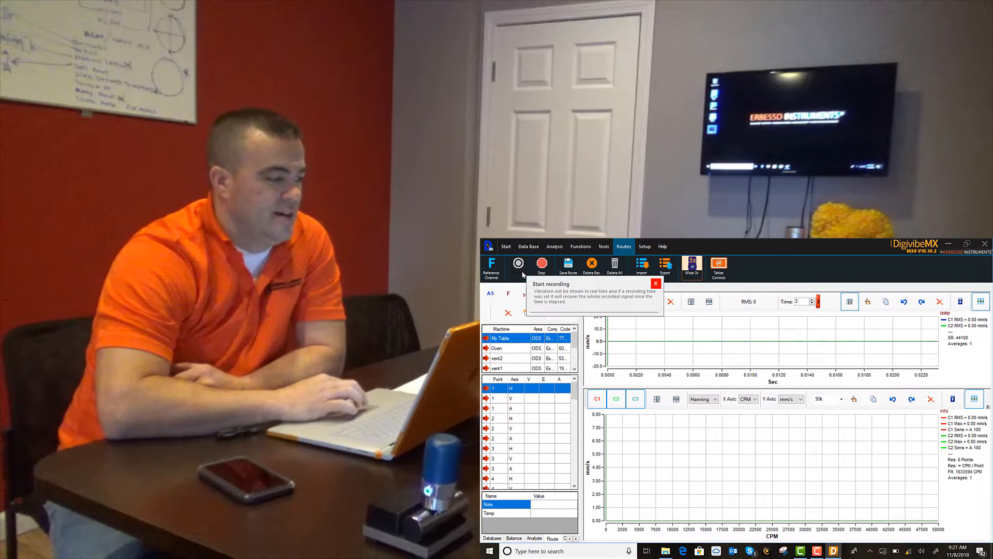
left_click(518, 264)
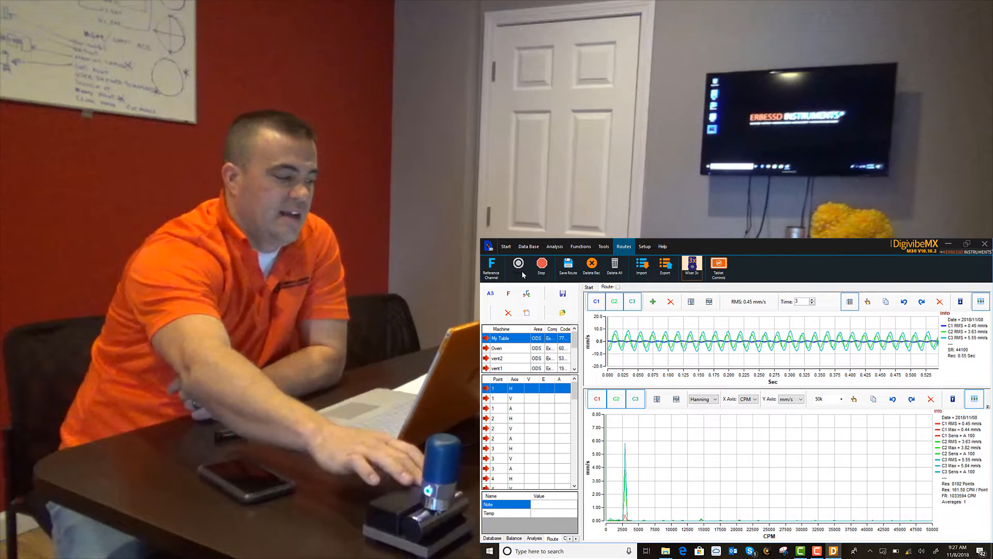
left_click(517, 265)
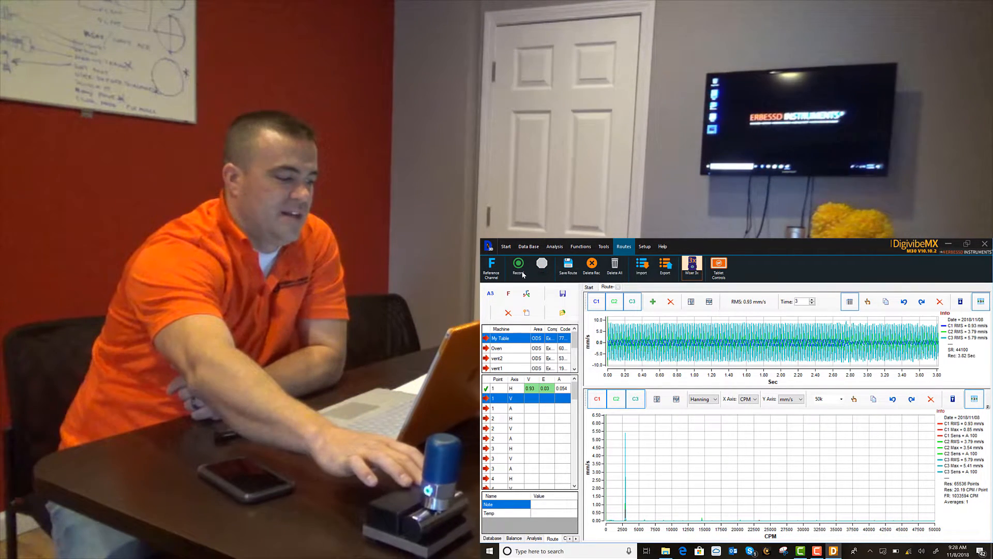
Record and save the vertical reading for route point 1 V.
left_click(517, 264)
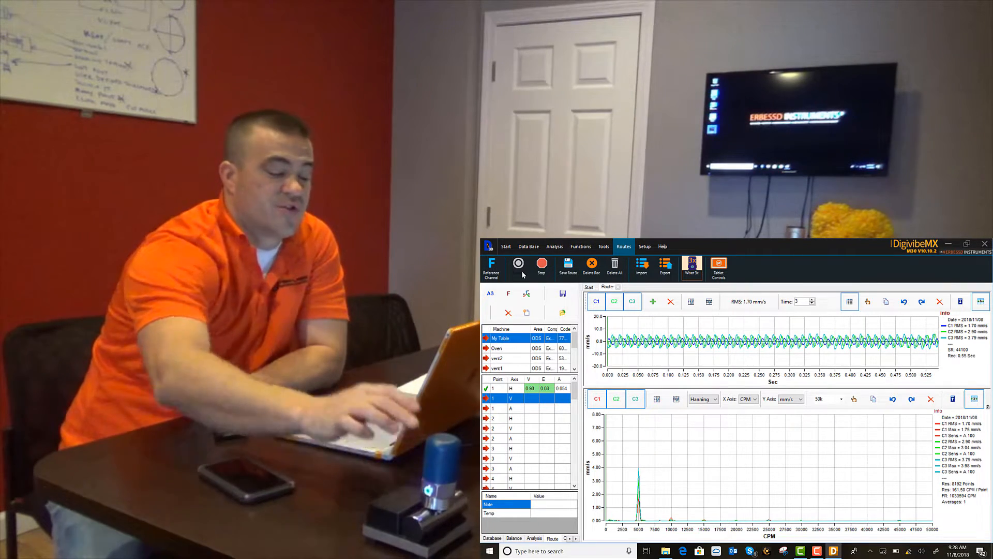
left_click(541, 263)
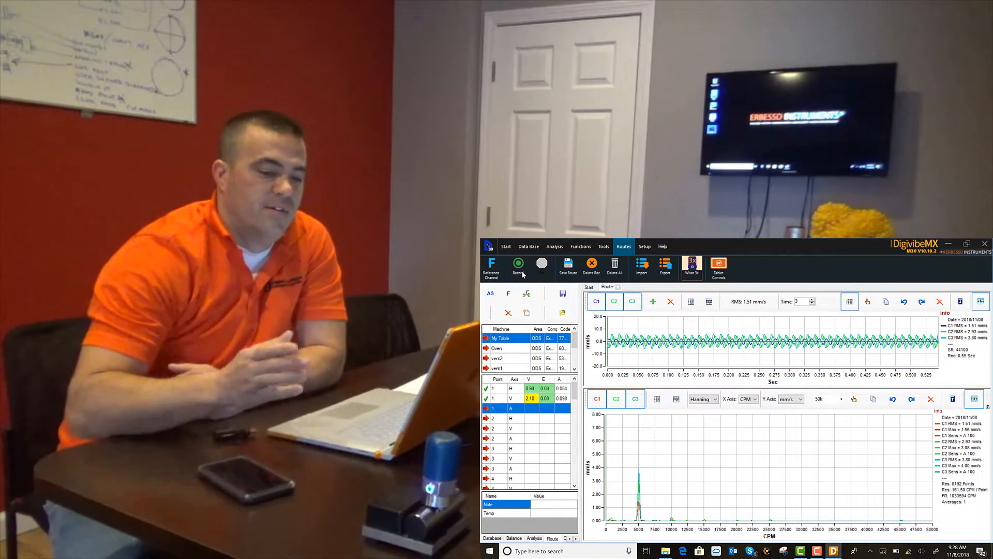
left_click(518, 266)
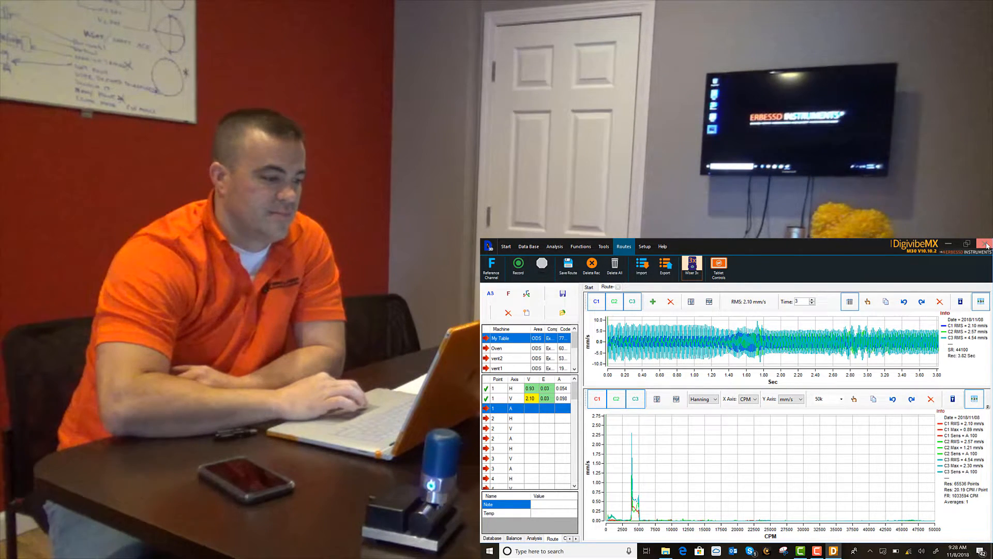
left_click(985, 244)
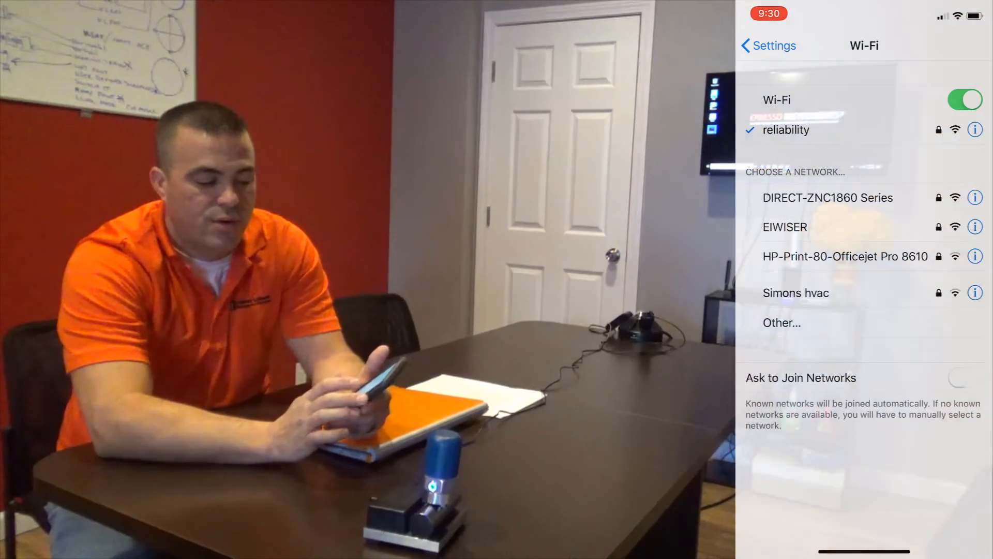
Join the EIWISER Wi-Fi network and return to the WiserVibe app.
left_click(785, 227)
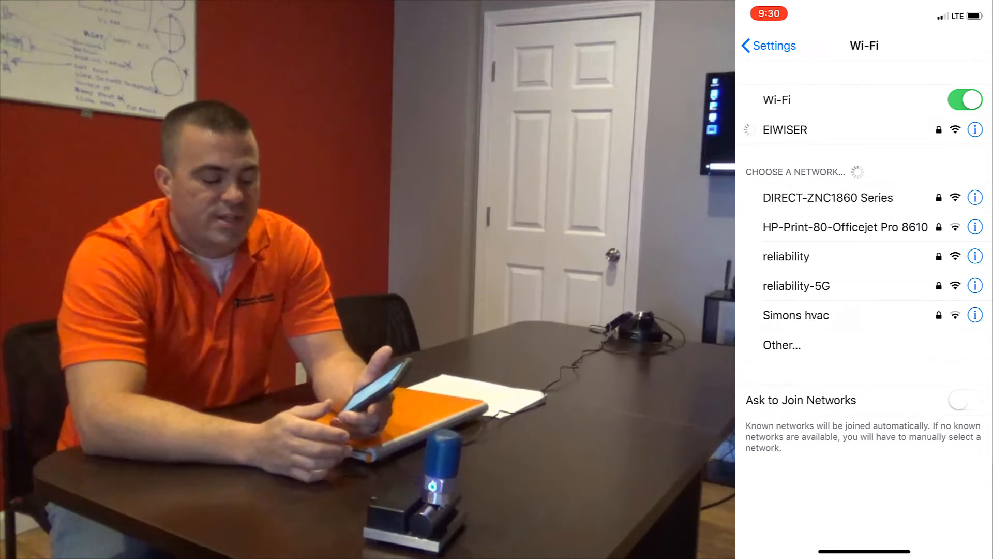
left_click(784, 129)
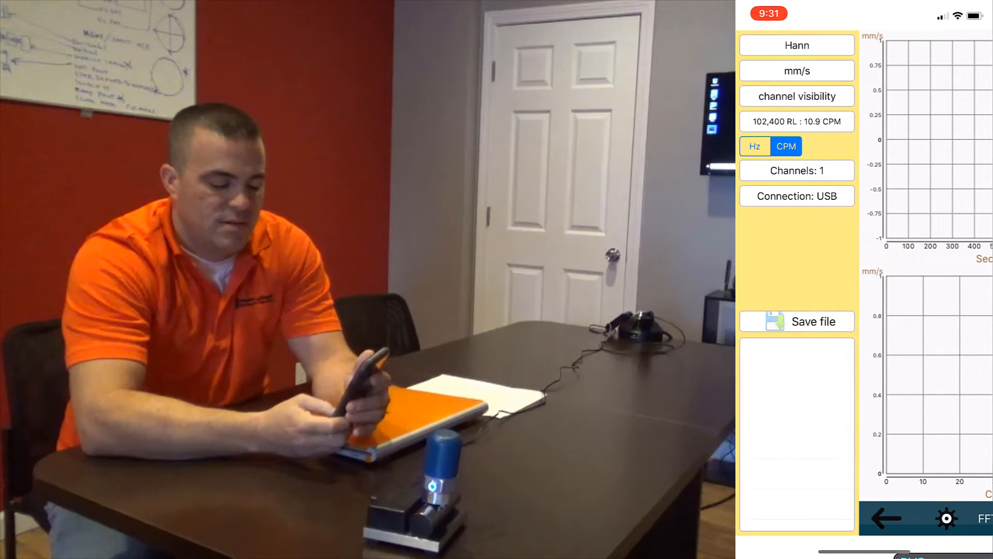
Switch the sensor connection from USB to Wifi and start live three-axis acquisition.
left_click(797, 196)
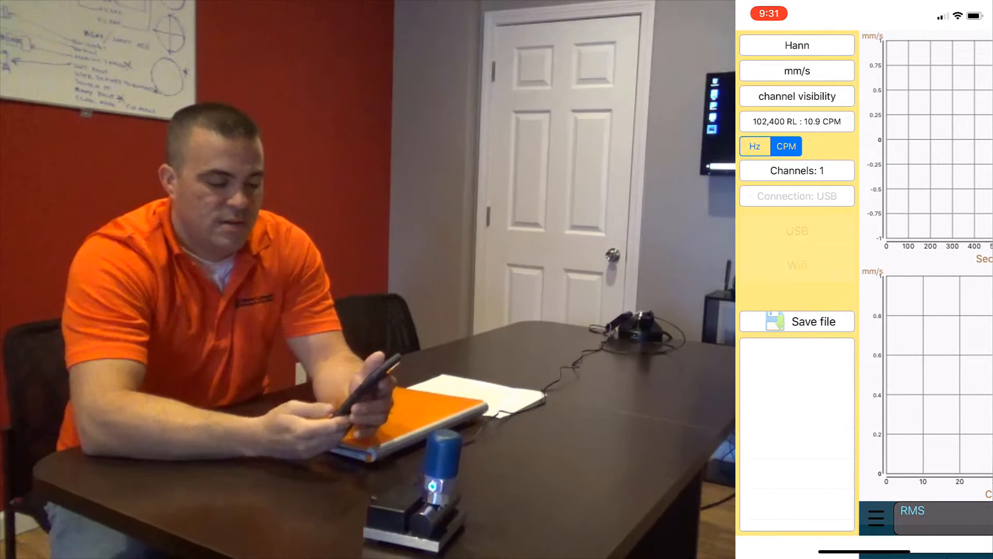
left_click(796, 170)
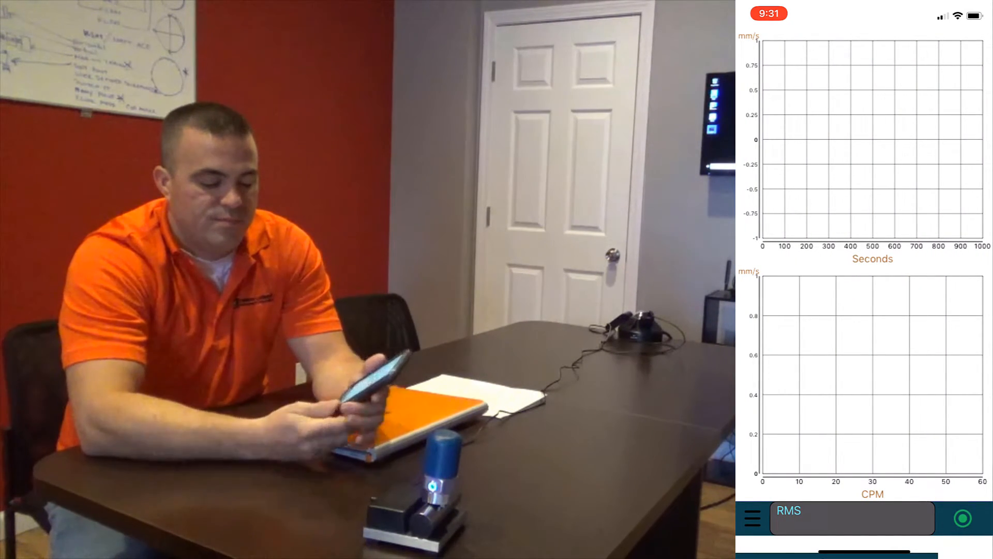
left_click(963, 519)
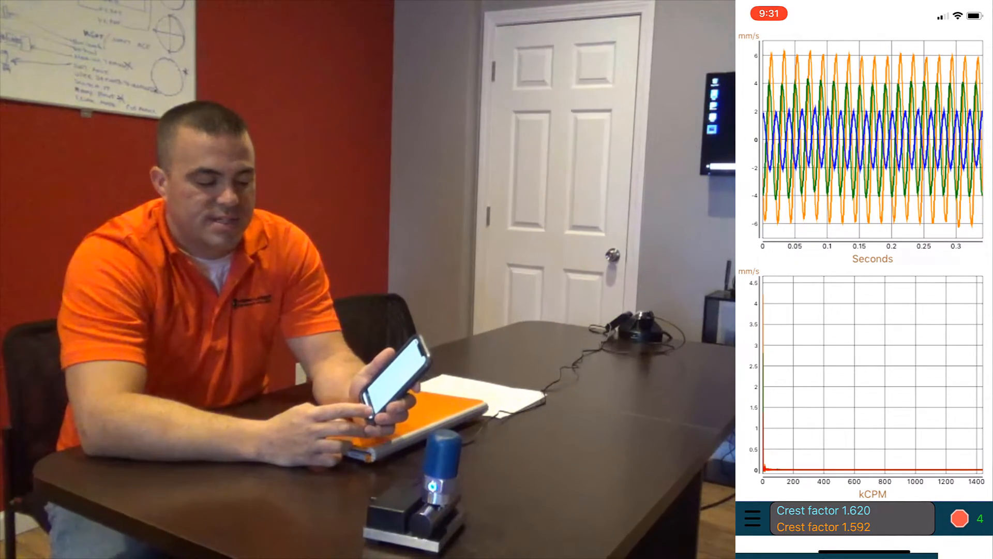